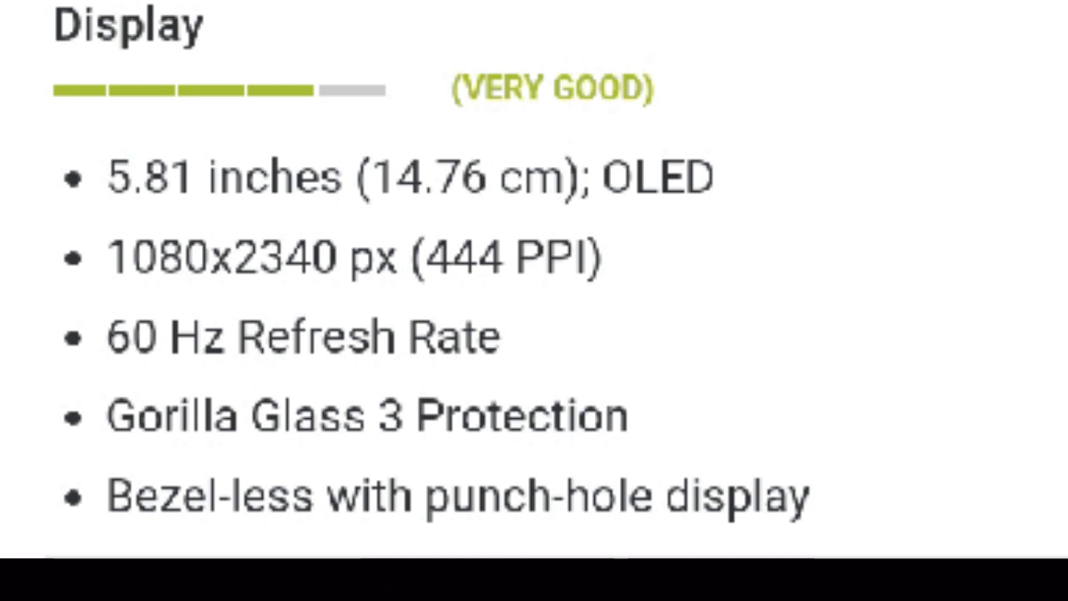
scroll("down", 3)
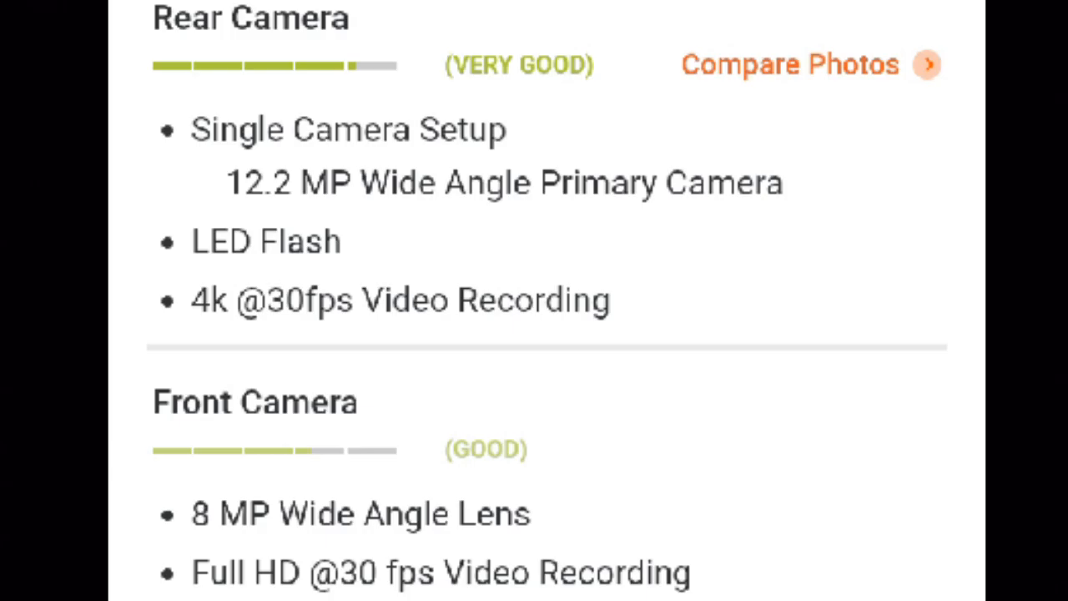
scroll("down", 3)
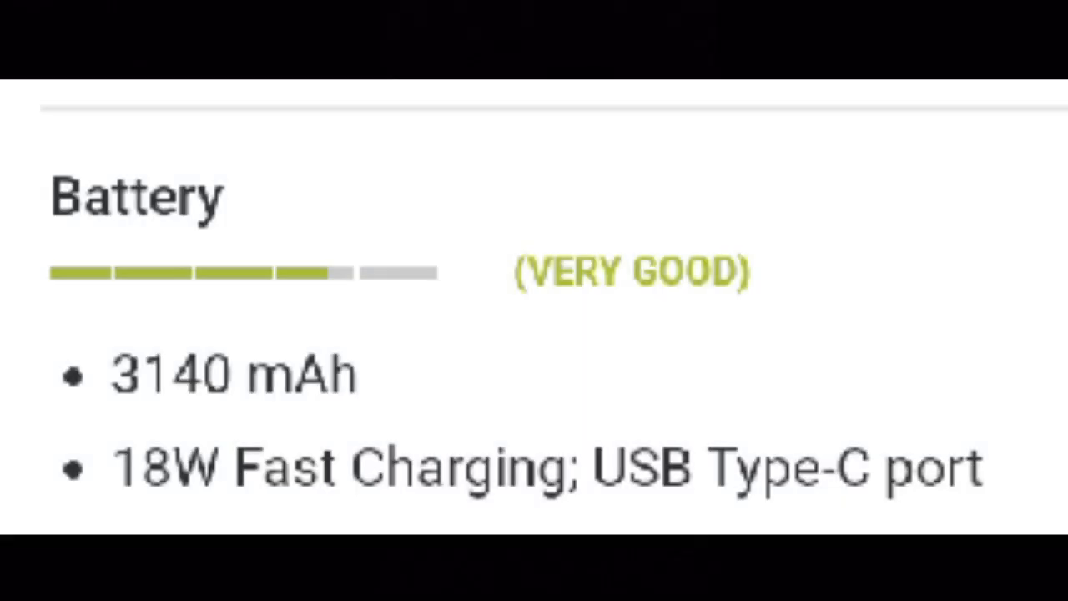